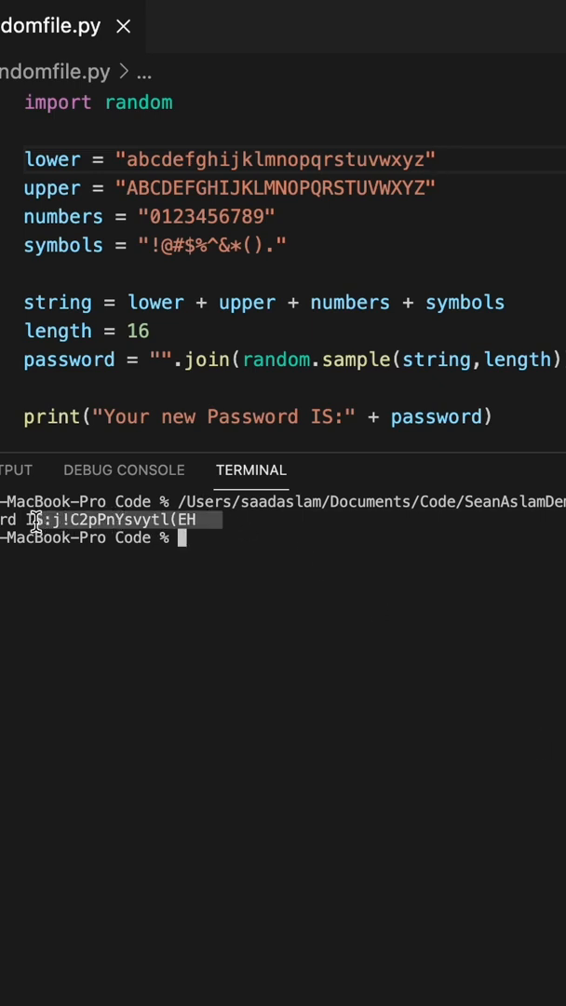
Step: Create the new file passwordgen2.py from the Explorer context menu
right_click(159, 331)
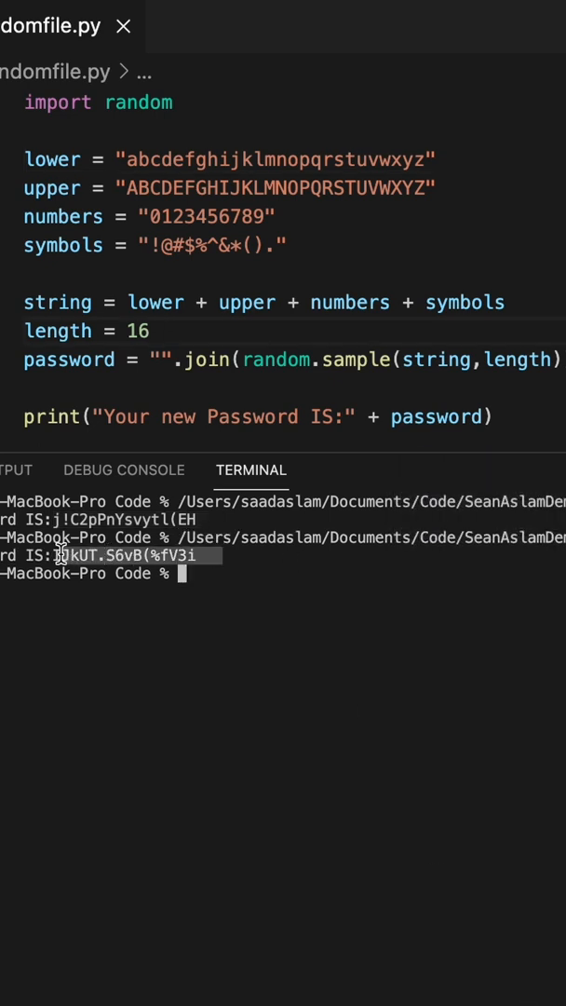
click(160, 331)
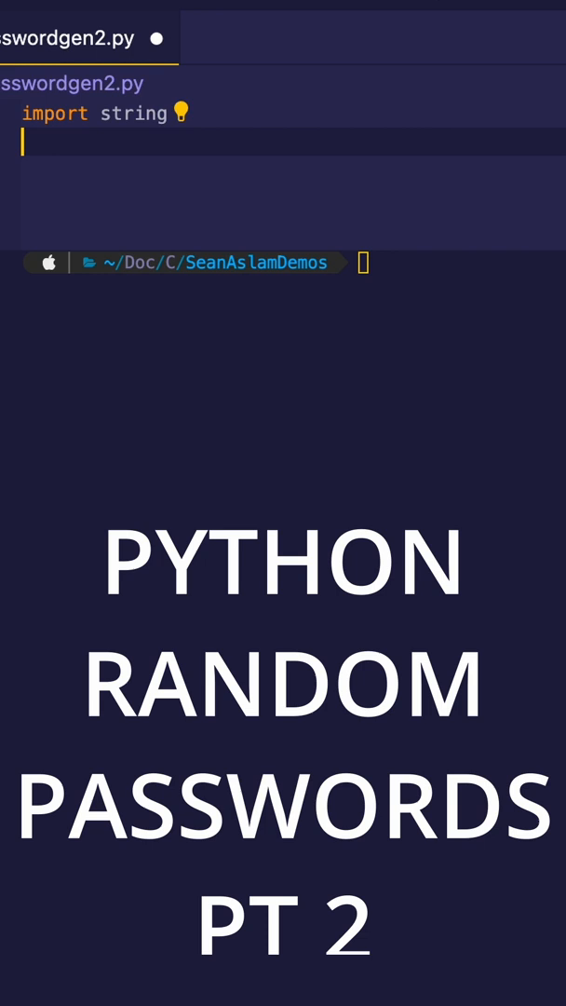
Step: Write 'import secrets' and 'alphabet = string.ascii_letters + string.digits', then begin the password line
text(import secrets)
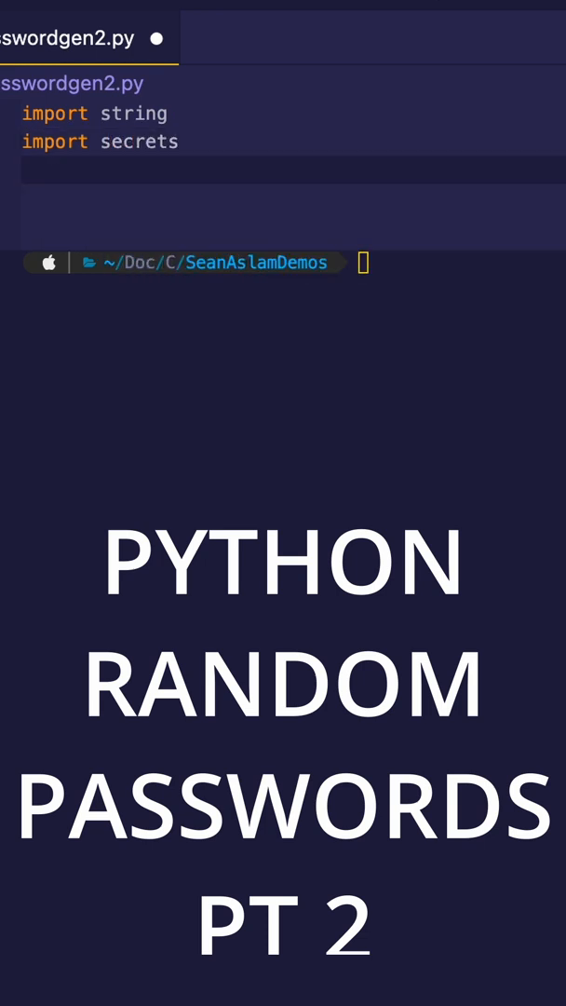
text(alphabet)
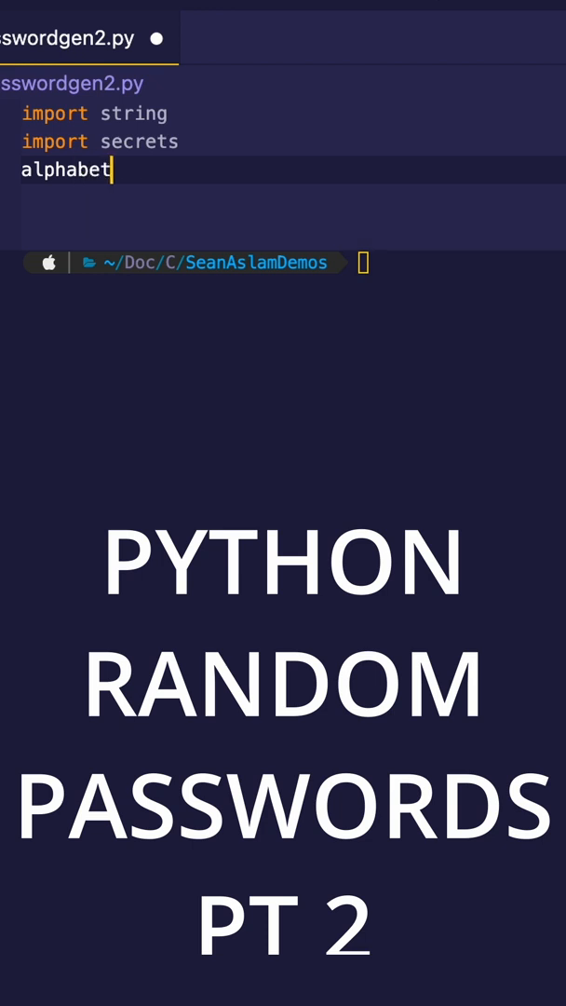
text(= string)
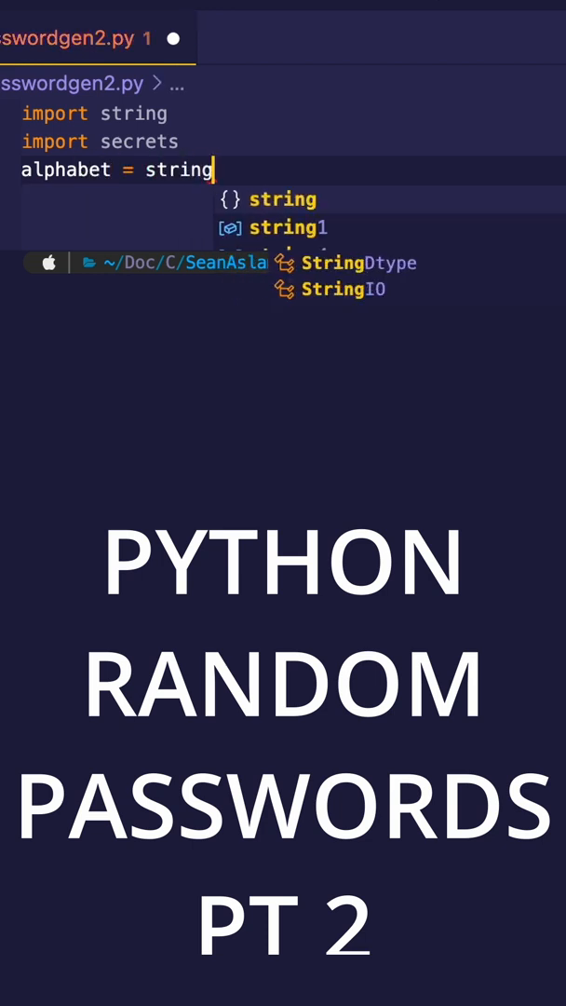
text(.ascii_letters +)
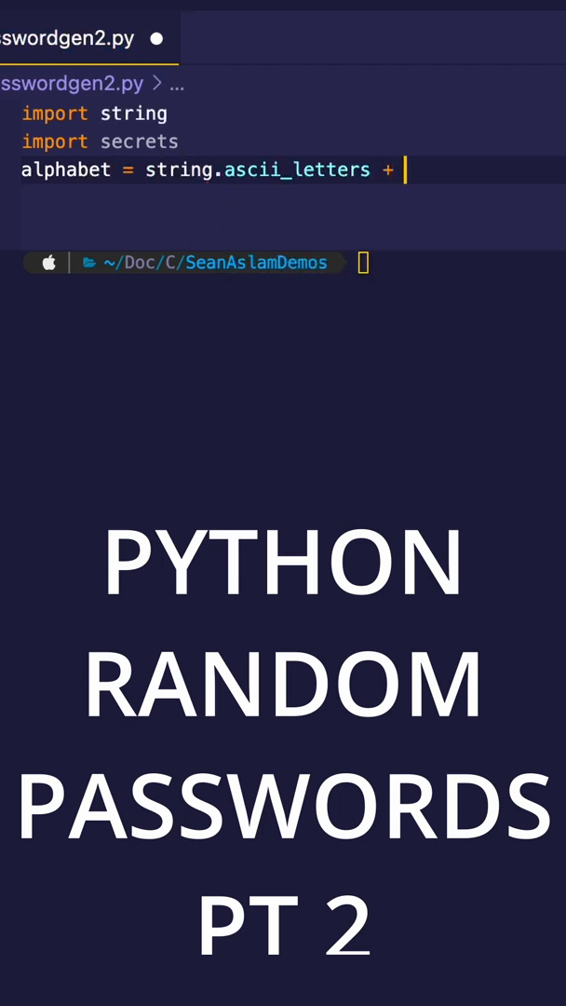
text(string.digits)
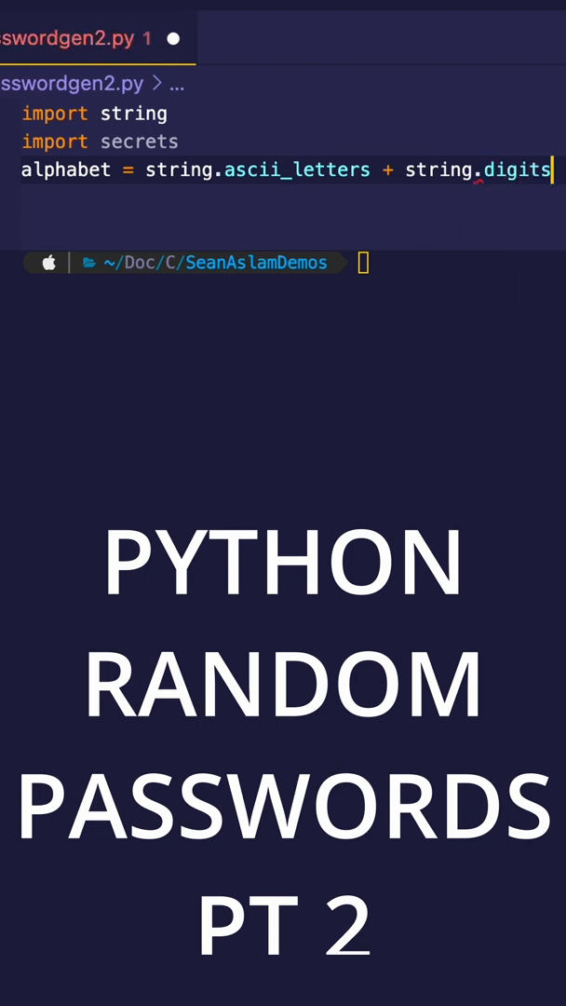
text(passw)
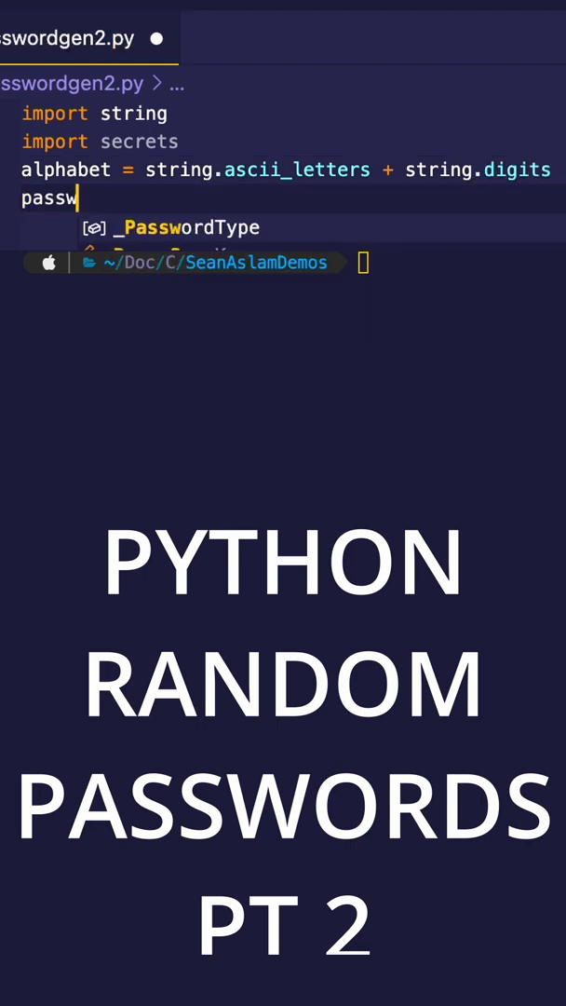
Step: Write password = ''.join(secrets.choice(alphabet) for i in range(16)) and begin a print( call
text(ord = ''.)
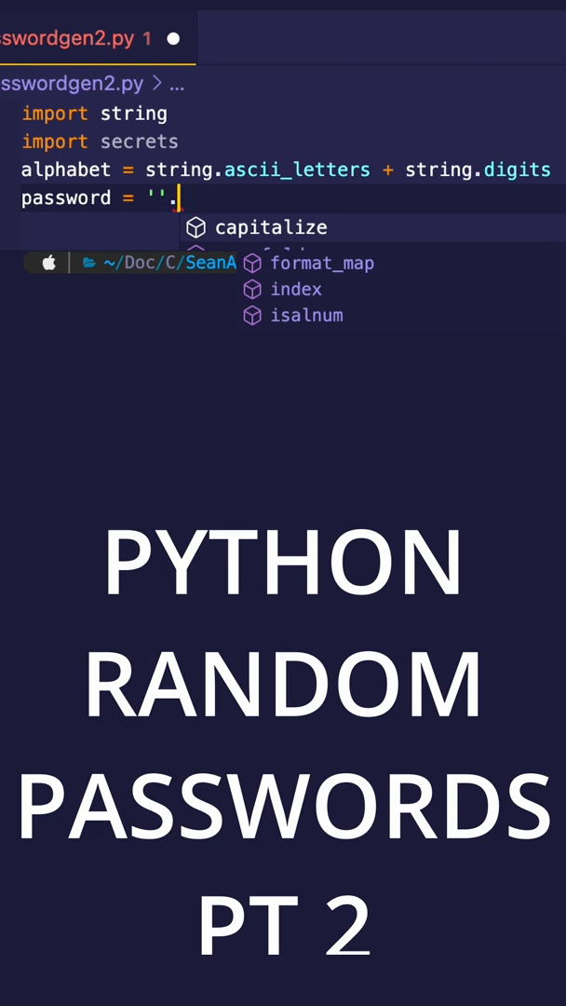
text(join()
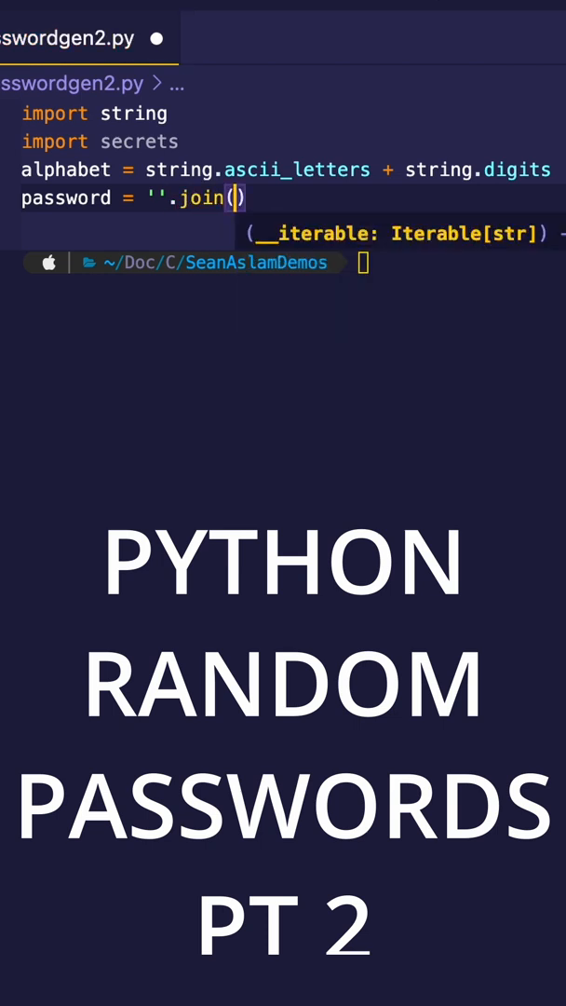
text(secrets.ch)
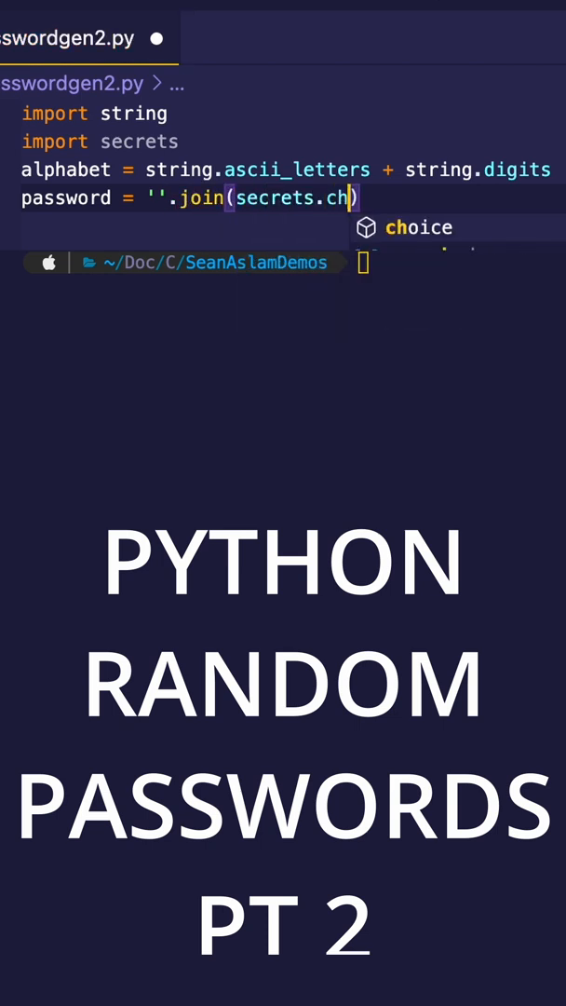
text(oice(alphabet)
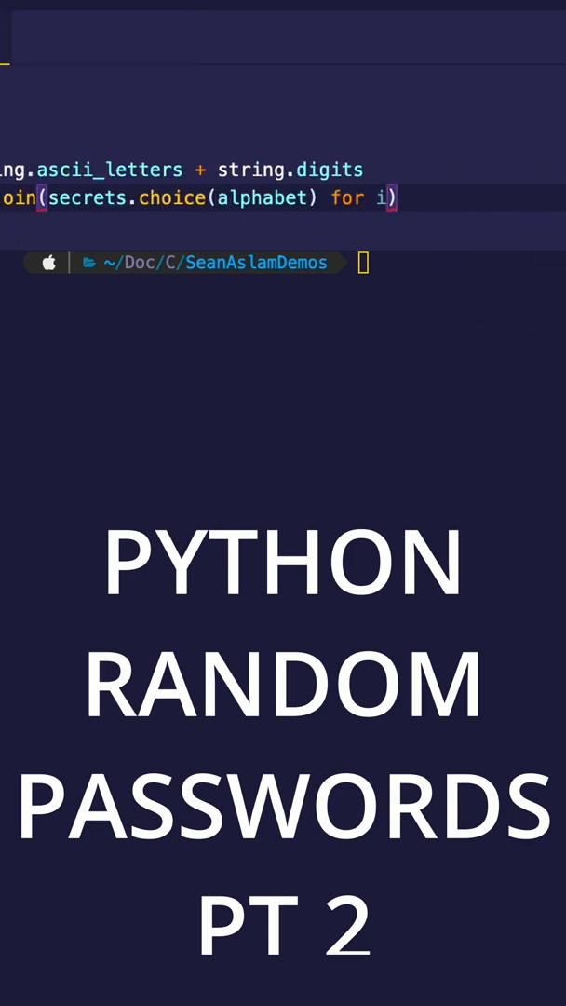
text(in range()
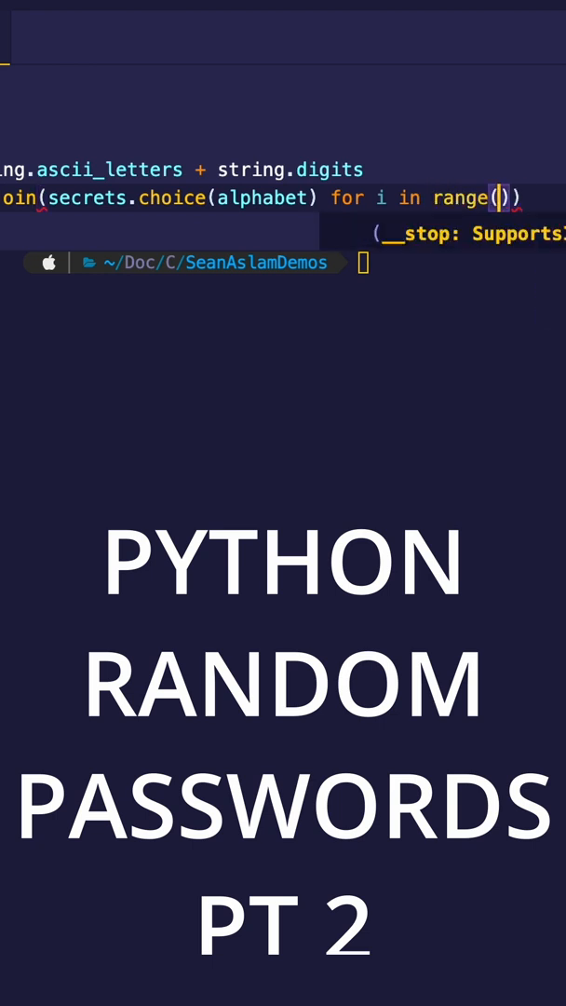
text(16)
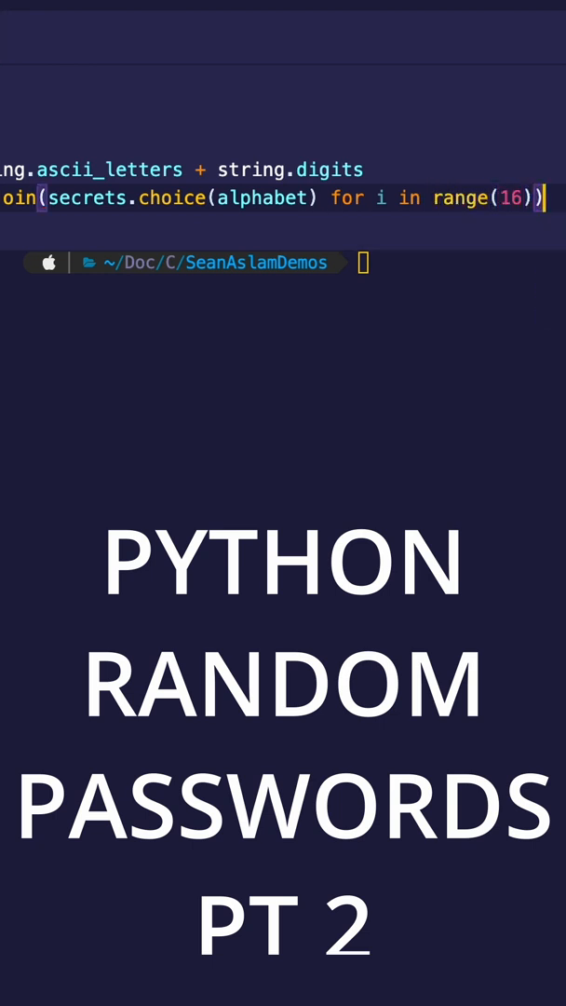
text(print()
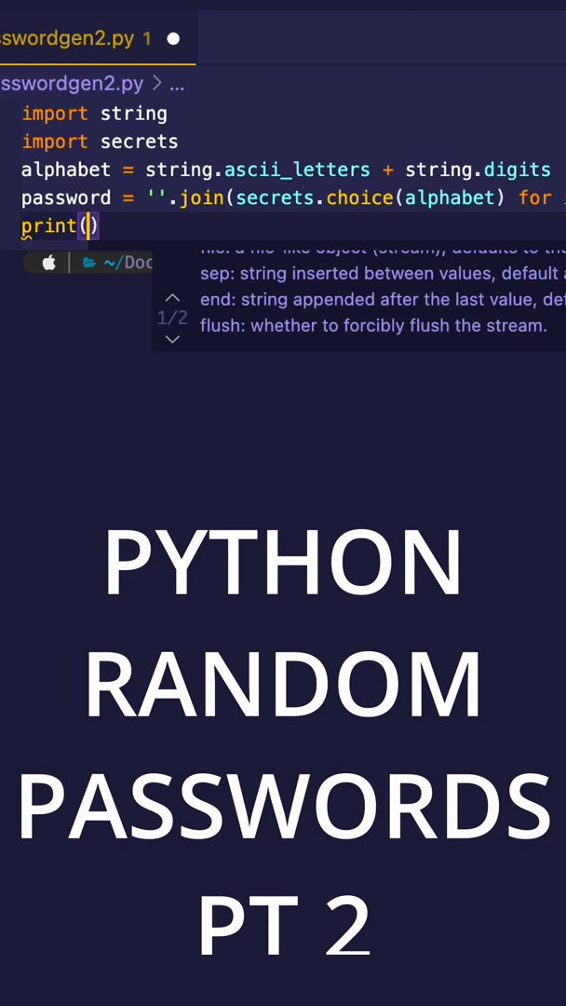
Step: Complete print(password) and run the script to show random 16-character passwords in the terminal
text(password)
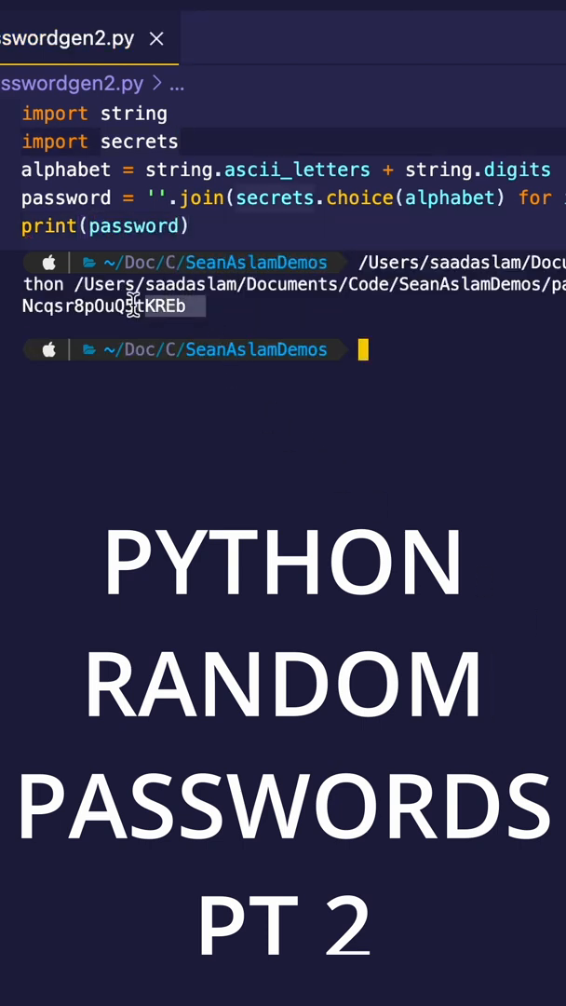
key(enter)
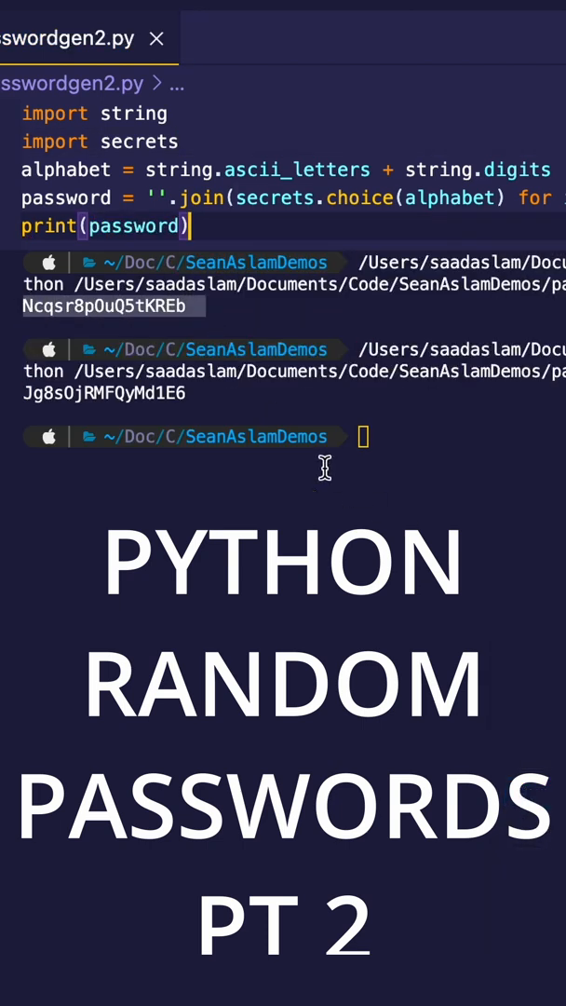